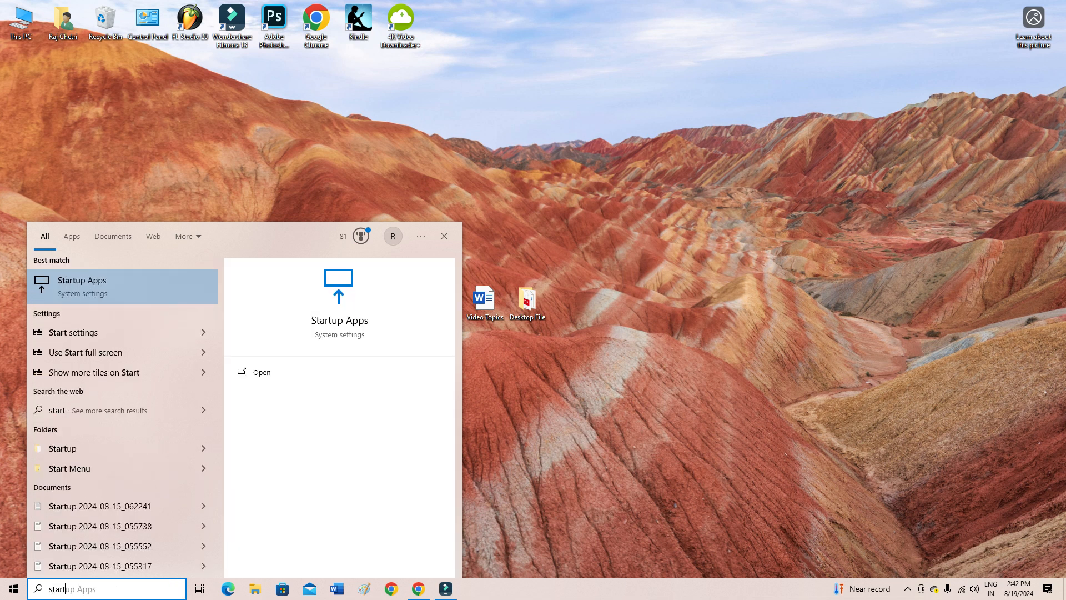
pyautogui.moveTo(102, 353)
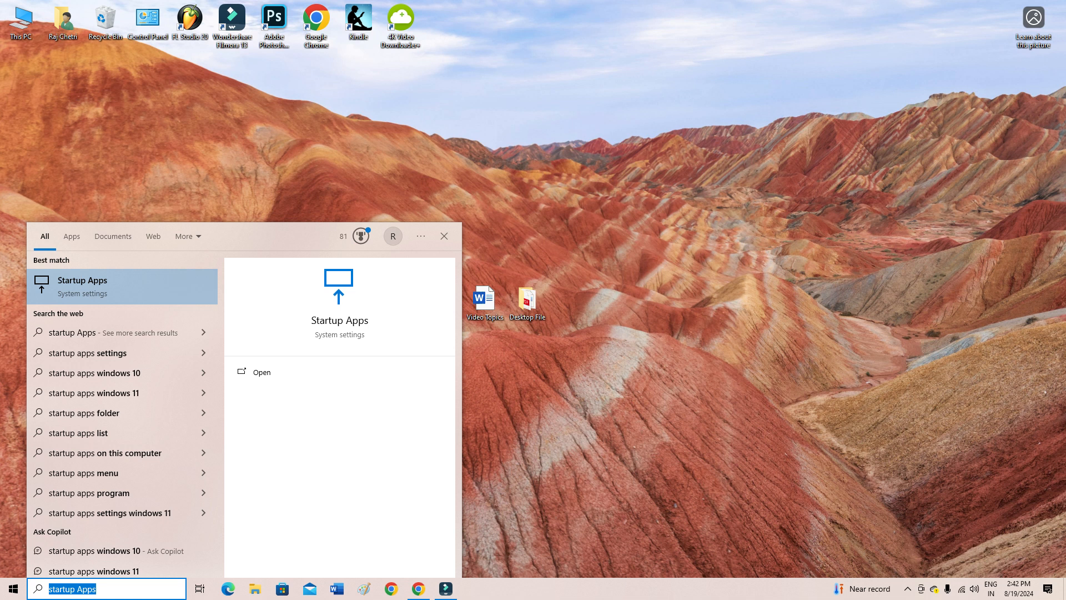
# Search for 'task Manager' and launch the Task Manager best match
pyautogui.write('task Manager')
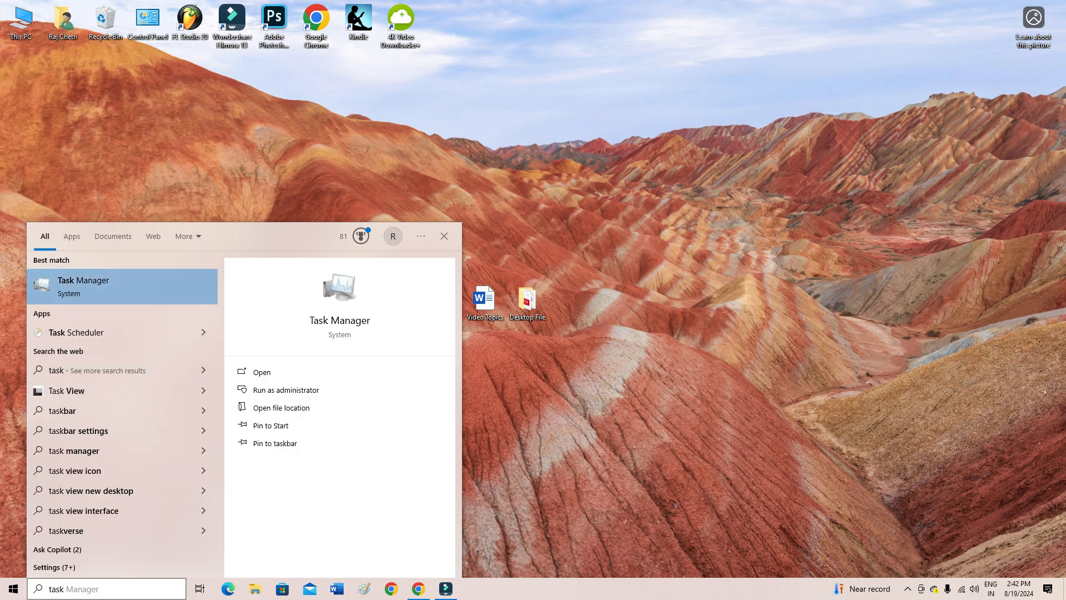
pyautogui.click(261, 372)
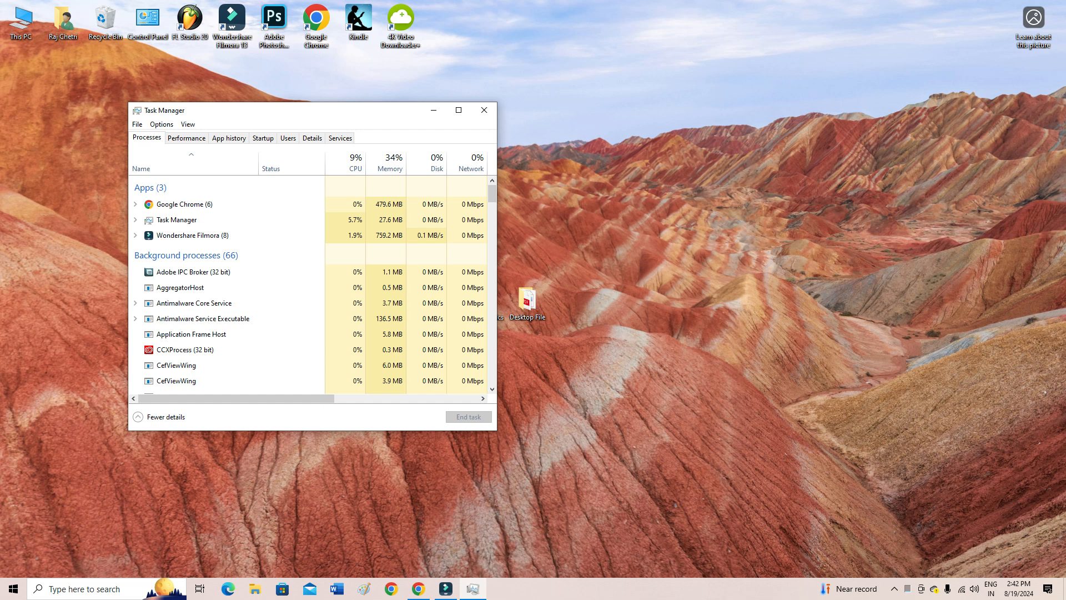
pyautogui.click(483, 110)
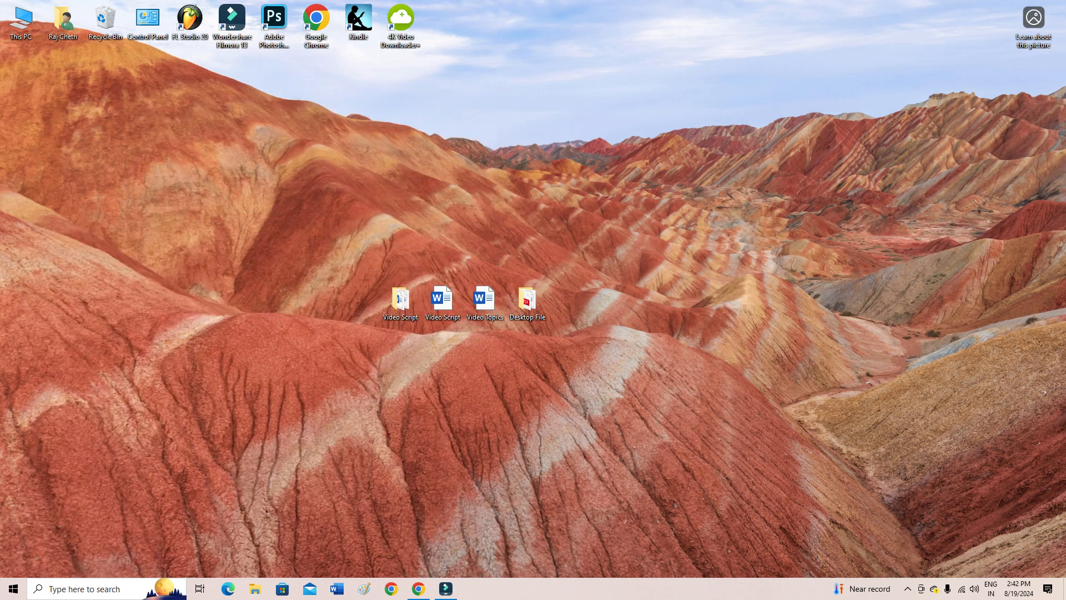
pyautogui.rightClick(579, 588)
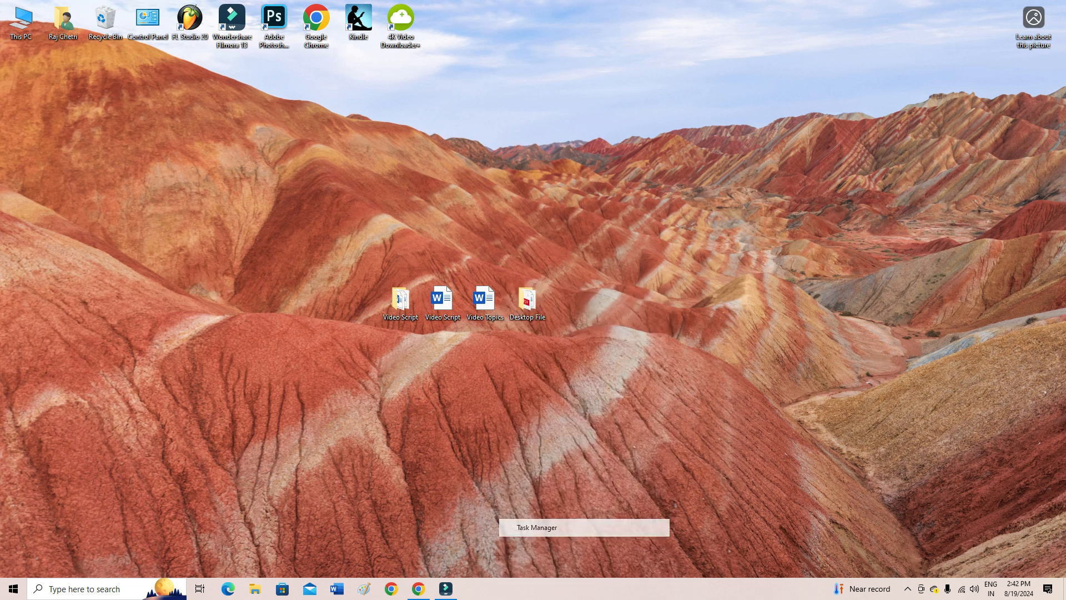
pyautogui.click(537, 527)
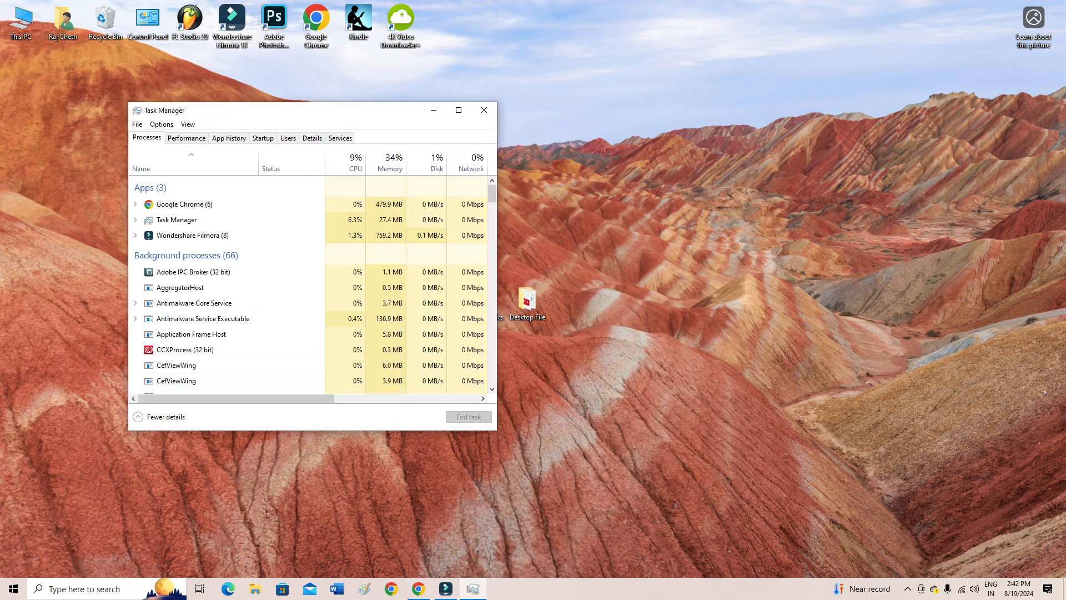
pyautogui.click(484, 110)
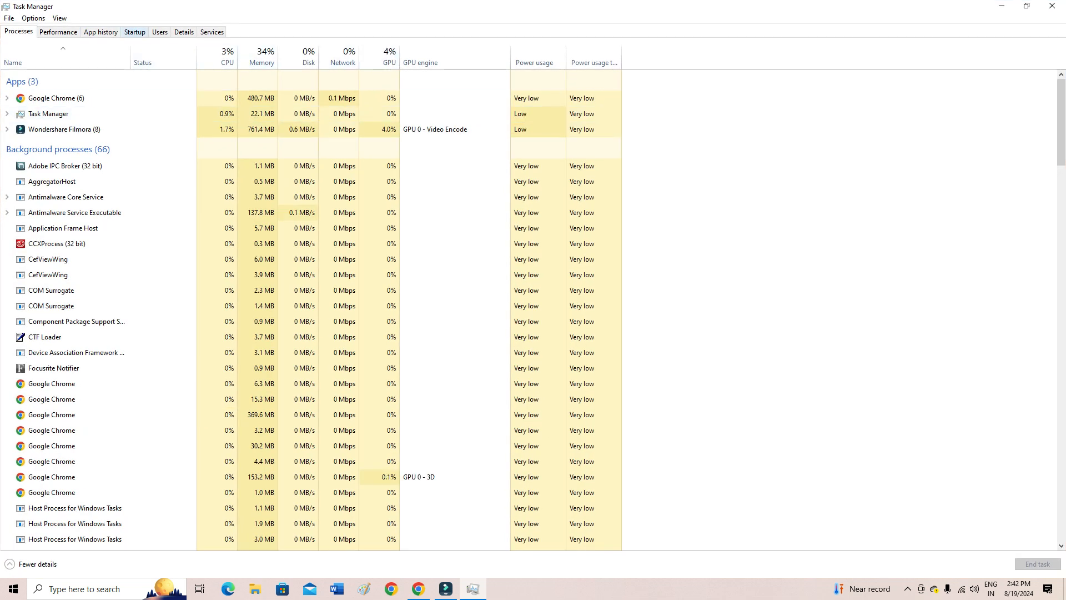
# Show the Startup tab listing startup apps with their publisher, status and impact
pyautogui.click(133, 31)
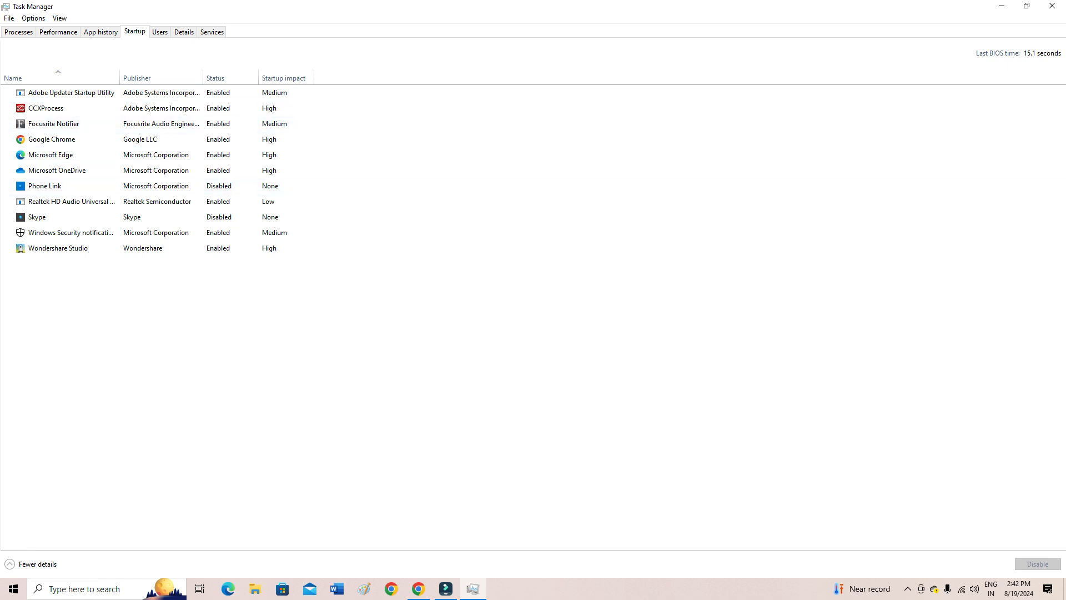
pyautogui.click(58, 248)
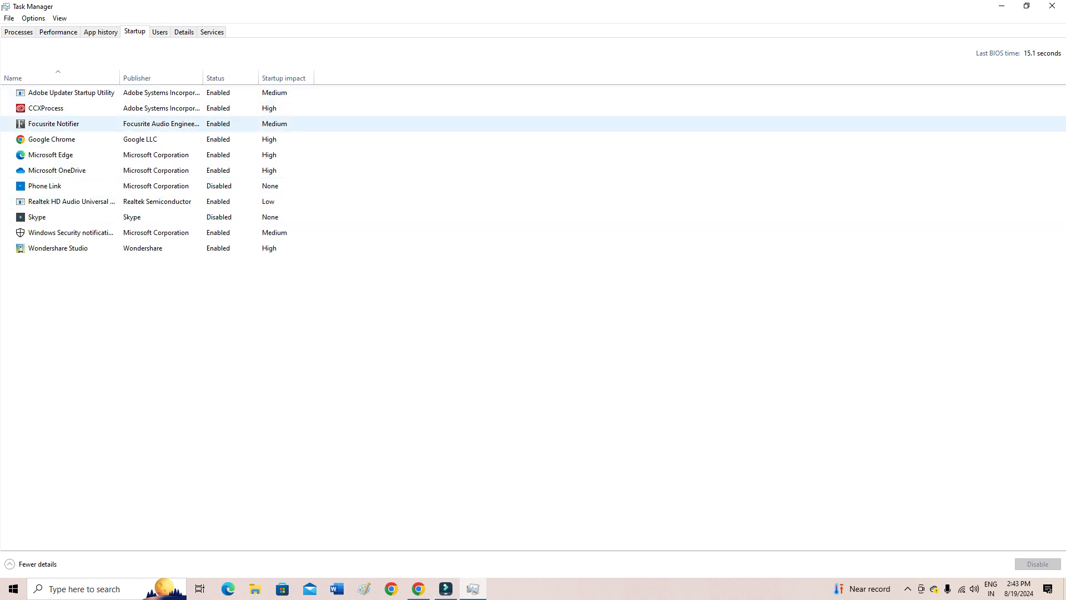
pyautogui.click(70, 92)
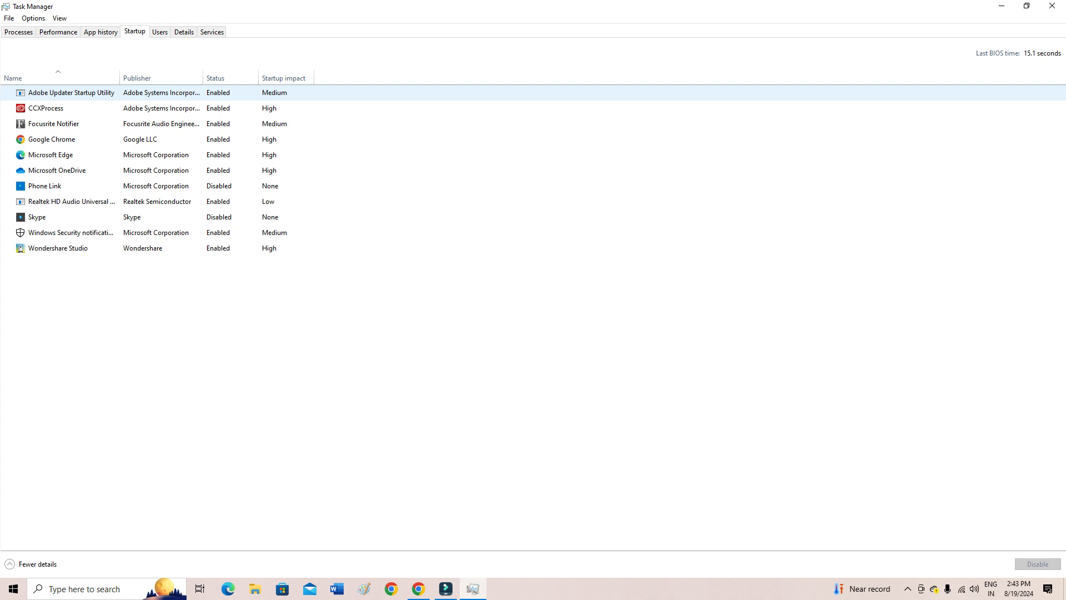
pyautogui.click(45, 108)
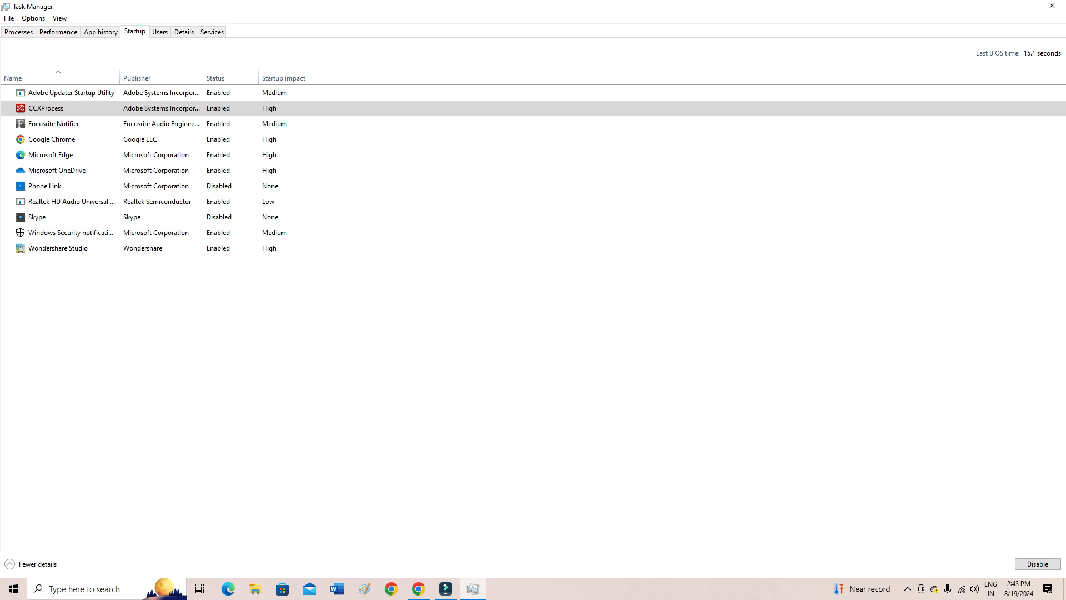
pyautogui.click(53, 123)
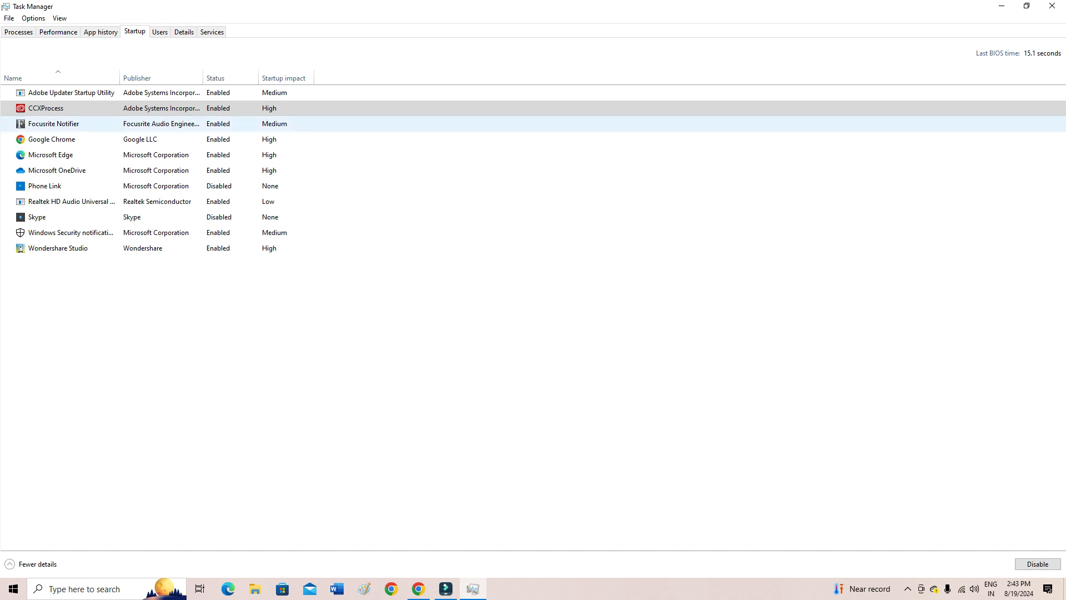
pyautogui.click(51, 155)
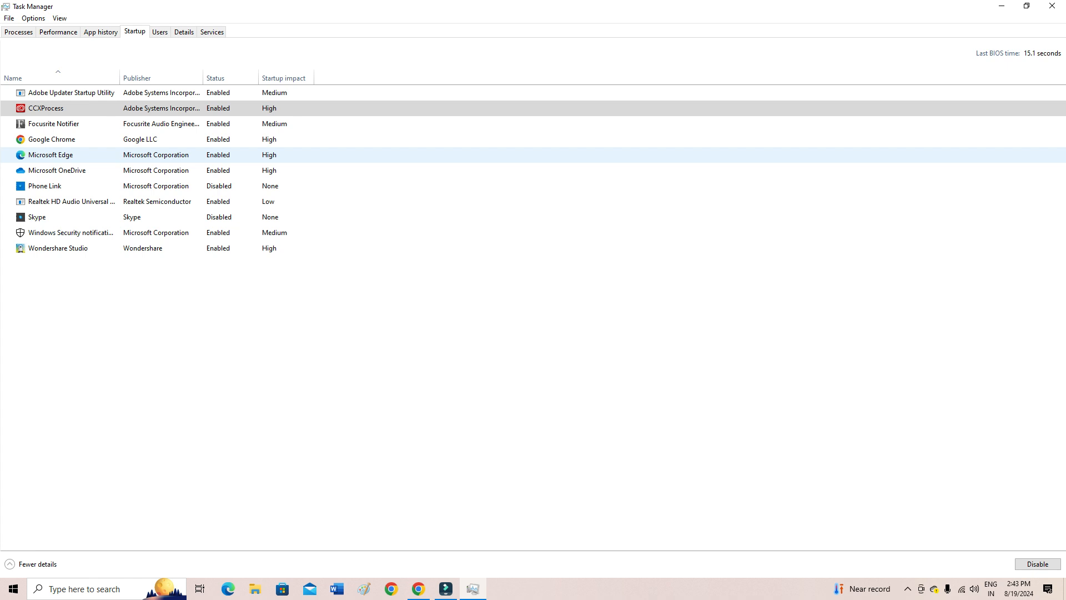
pyautogui.click(45, 109)
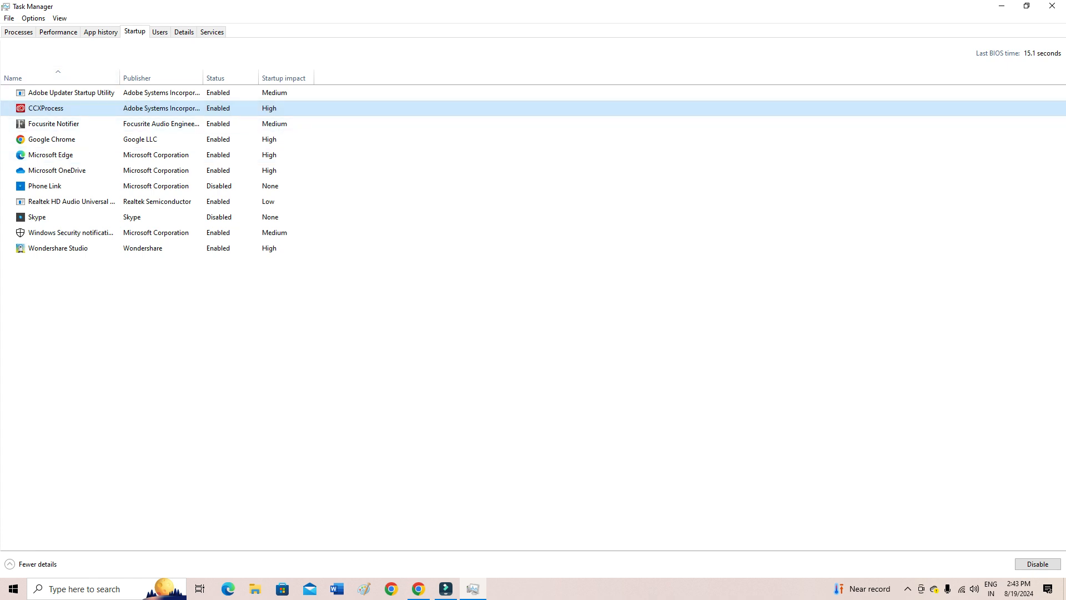
pyautogui.click(70, 92)
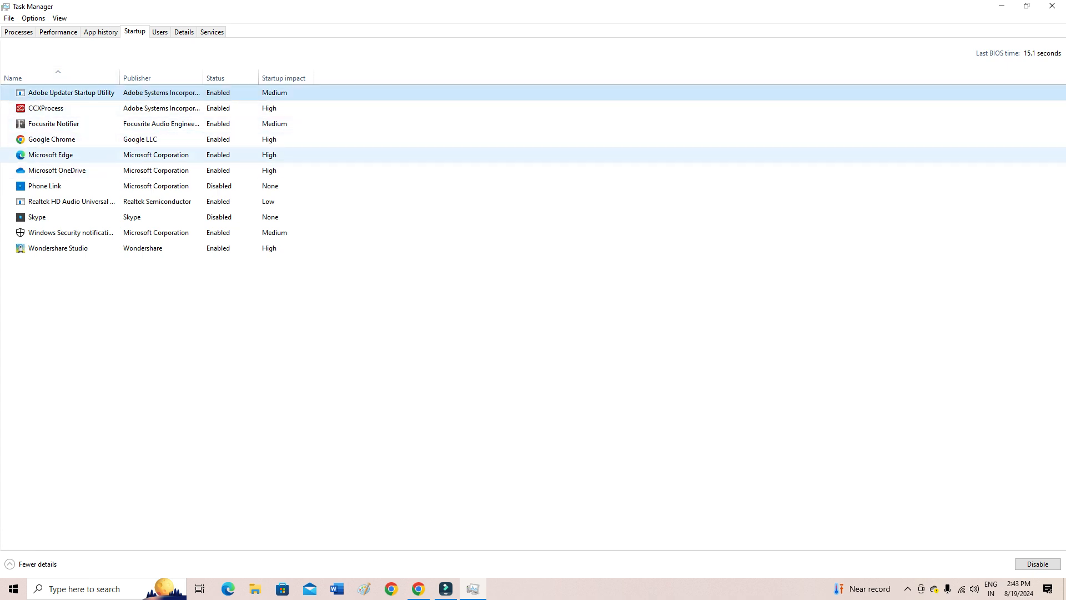
pyautogui.click(57, 170)
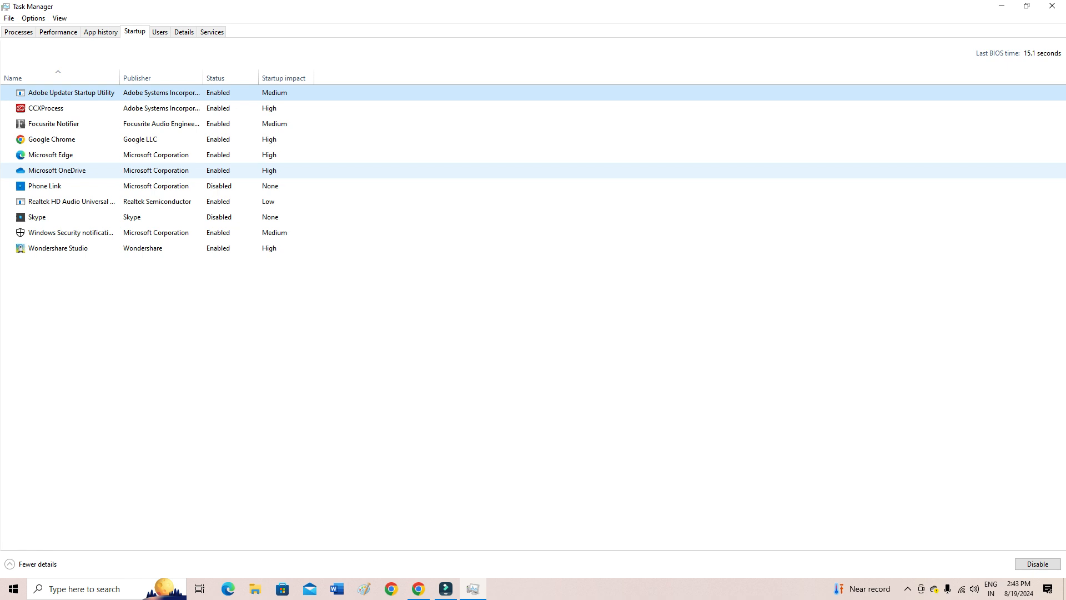
pyautogui.click(52, 139)
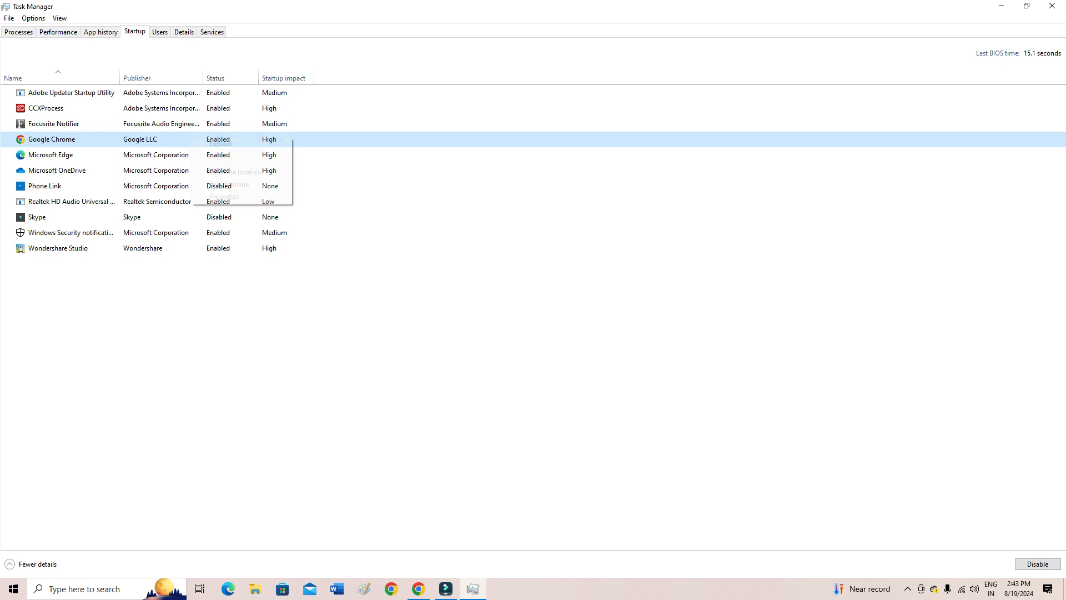
# Set Google Chrome's startup entry to Disabled, then back to Enabled
pyautogui.rightClick(51, 140)
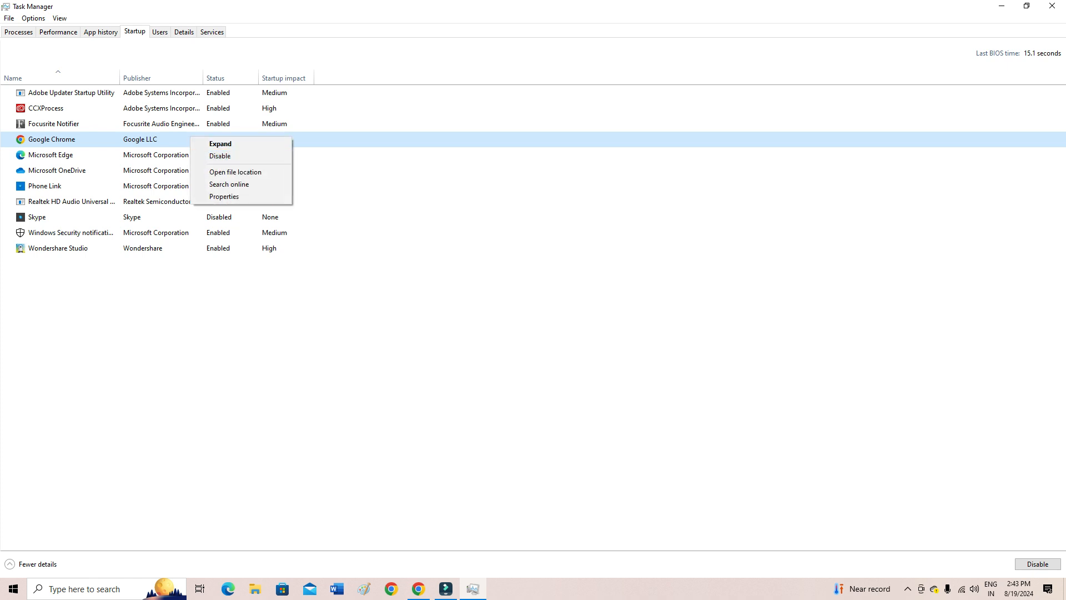
pyautogui.click(220, 156)
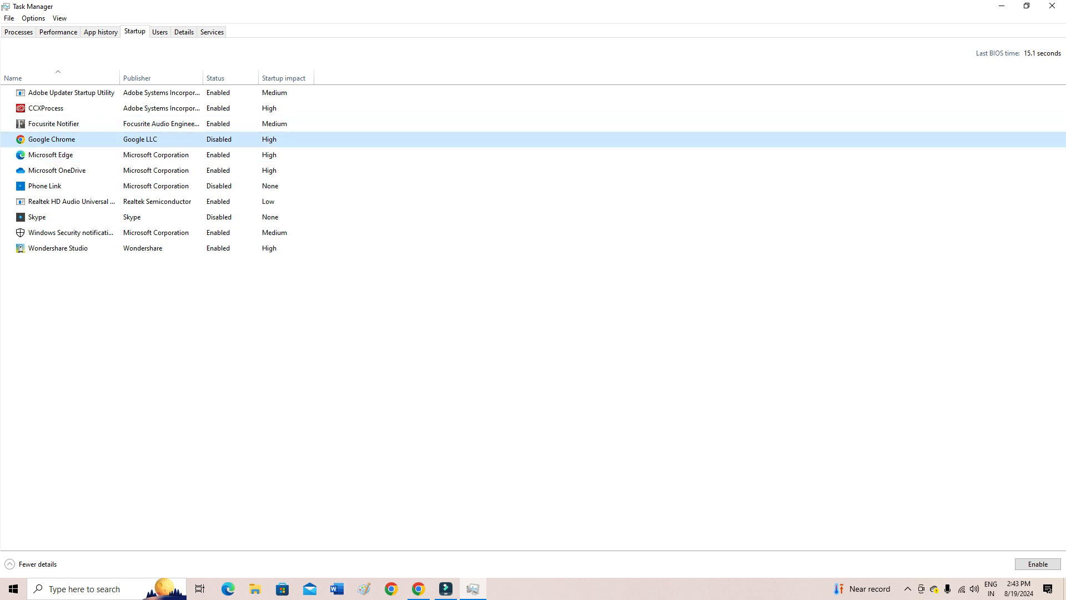
pyautogui.rightClick(57, 170)
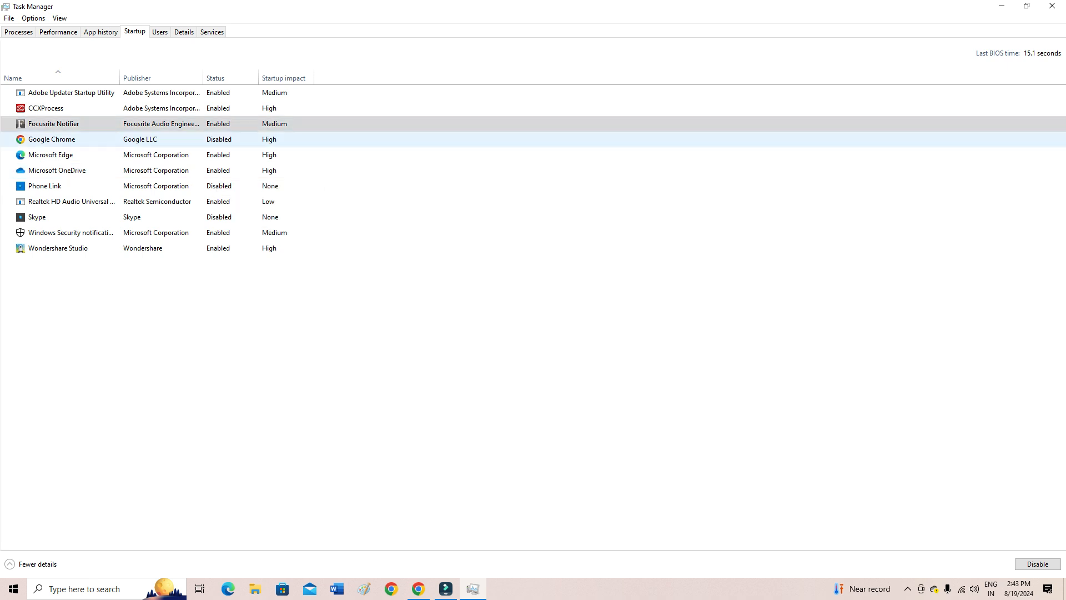
pyautogui.rightClick(52, 139)
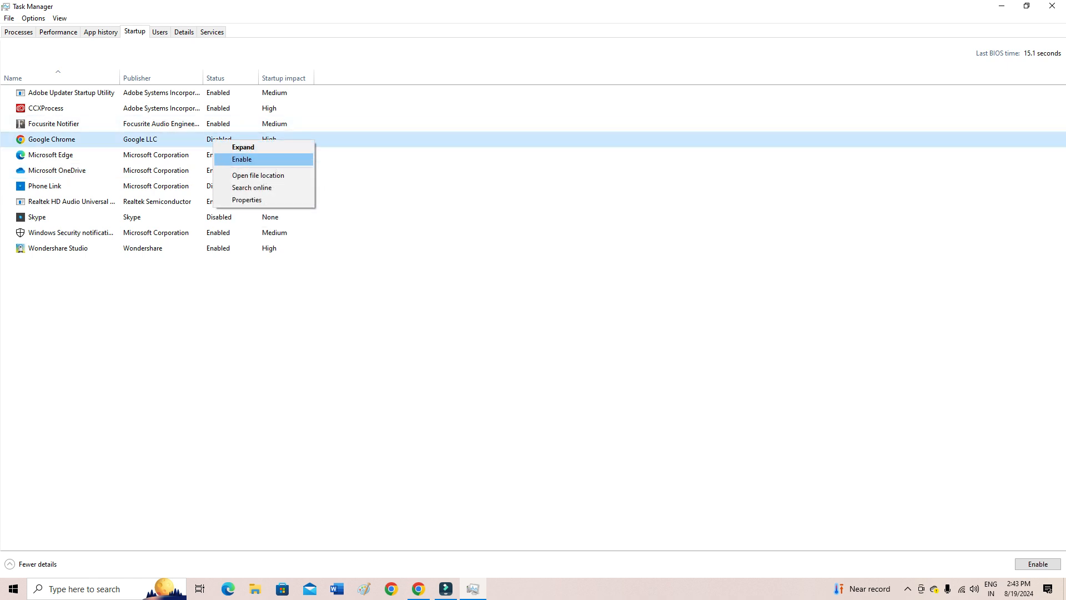
pyautogui.click(242, 159)
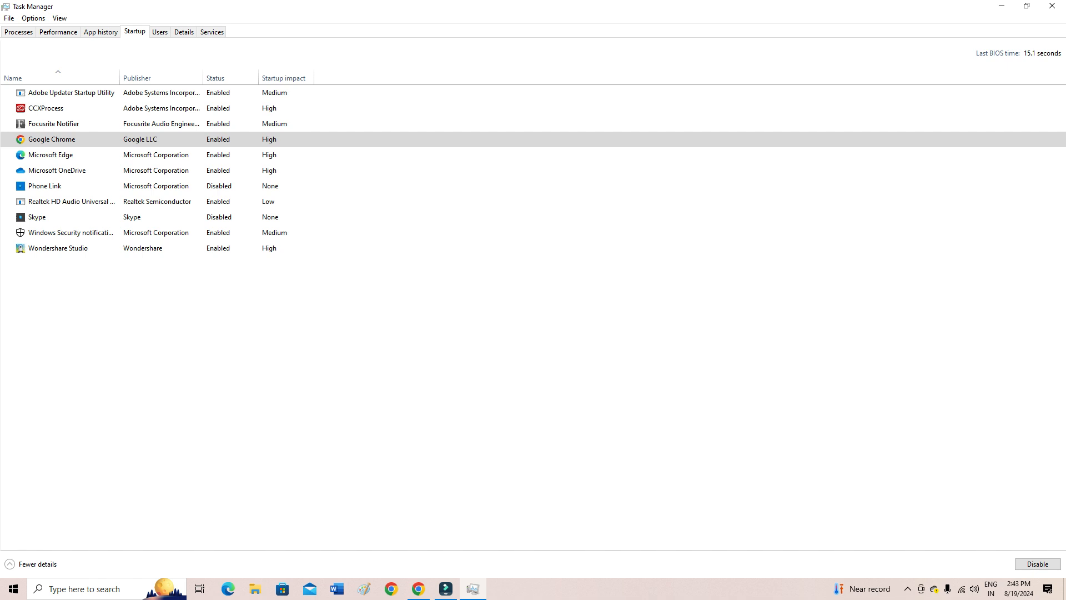